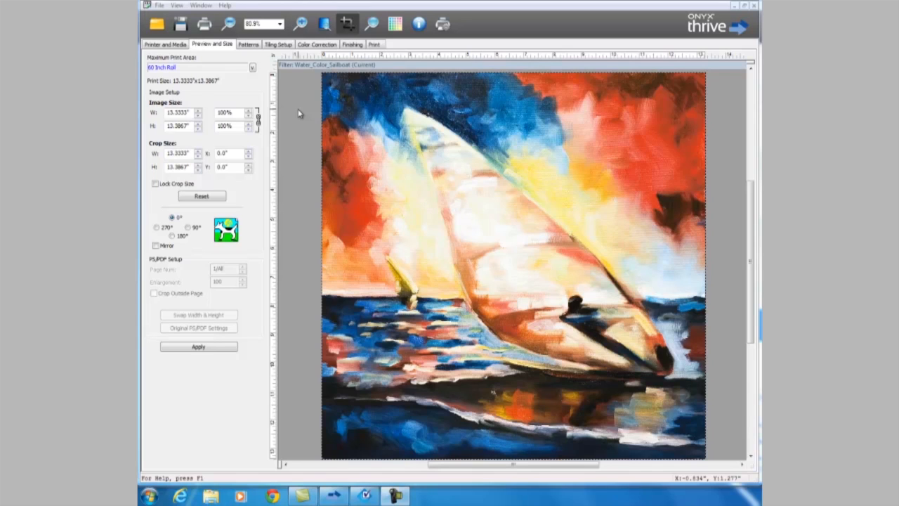
# Enable image bleed for the sailboat job, giving a 0.25-inch mirrored bleed
pyautogui.click(352, 44)
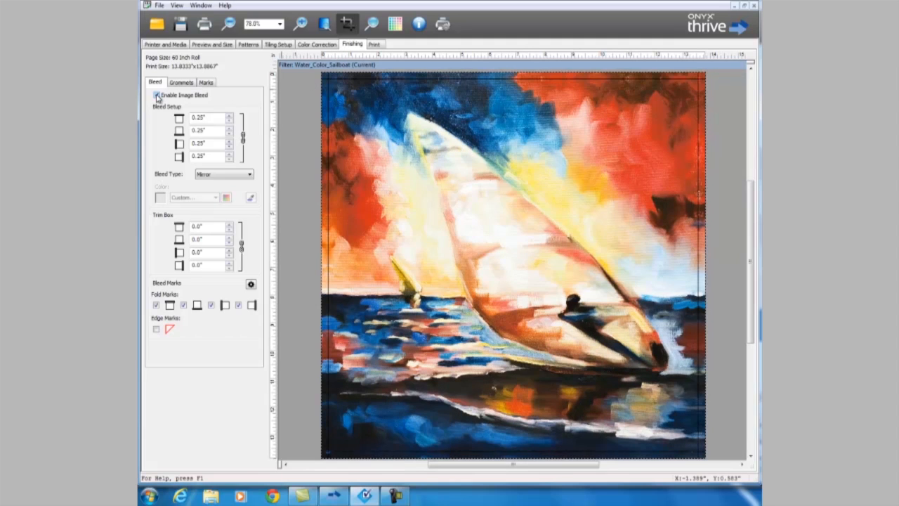
# Enter 1.0" for top and bottom bleed and .5 for left and right
pyautogui.click(155, 95)
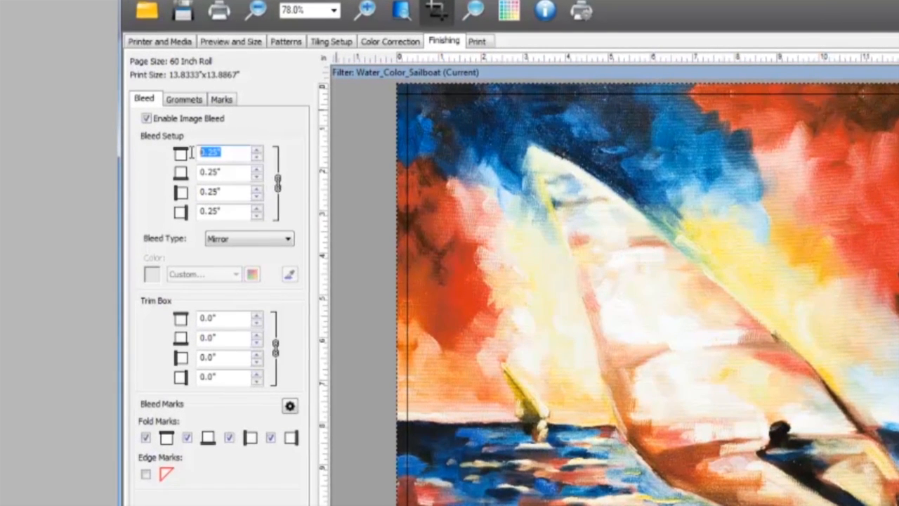
pyautogui.write('1.0"')
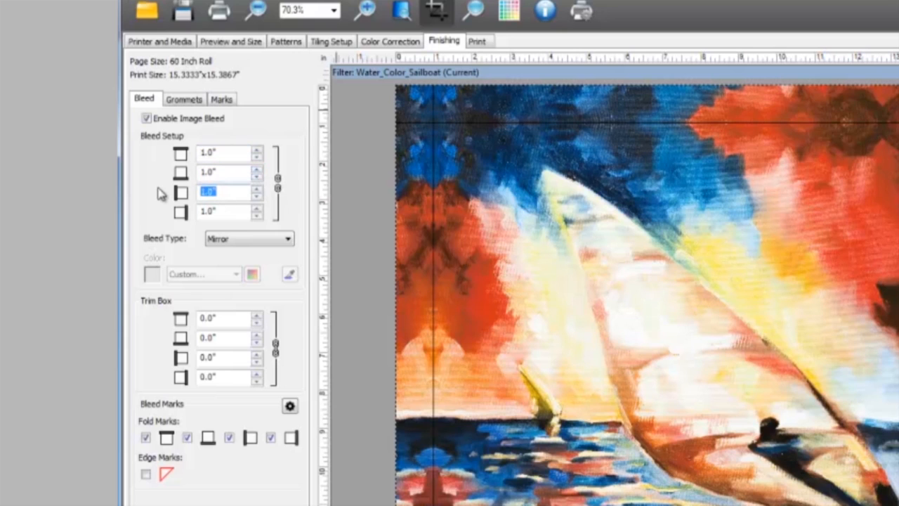
pyautogui.write('.5')
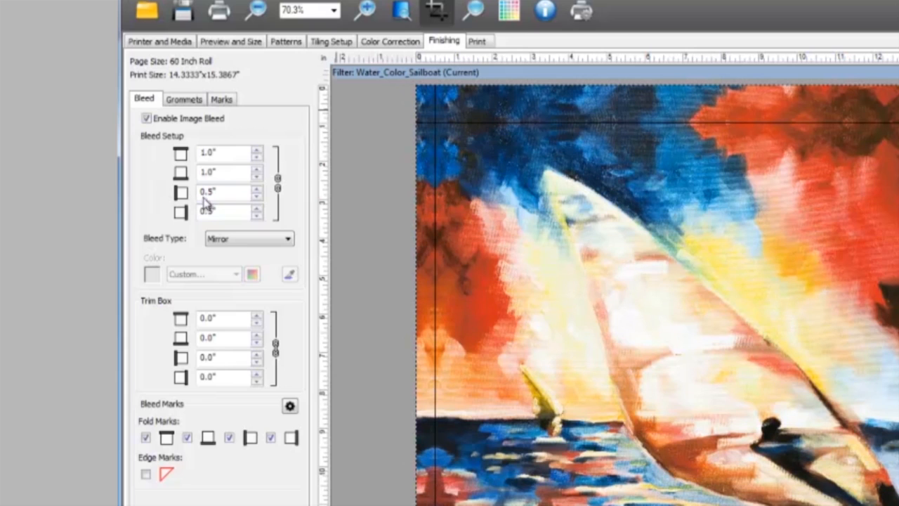
# Change the bleed type from mirrored to a solid Color fill
pyautogui.click(287, 238)
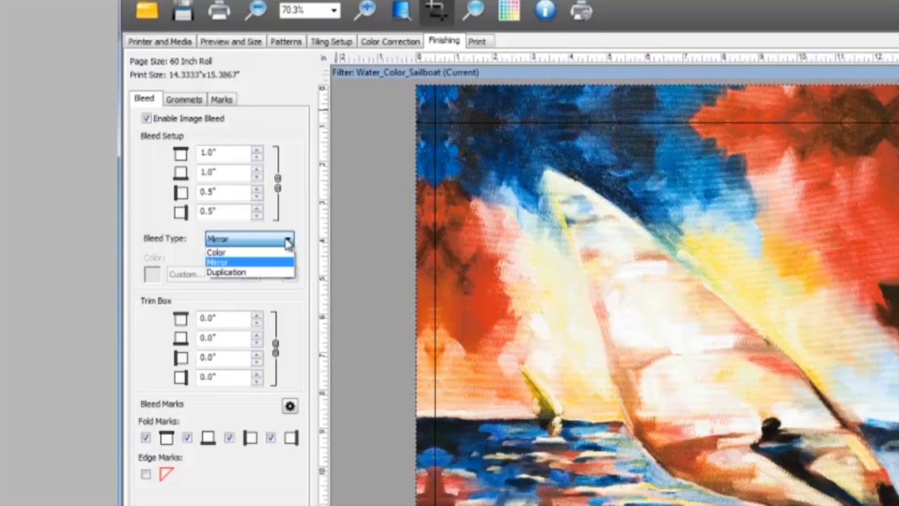
pyautogui.click(216, 252)
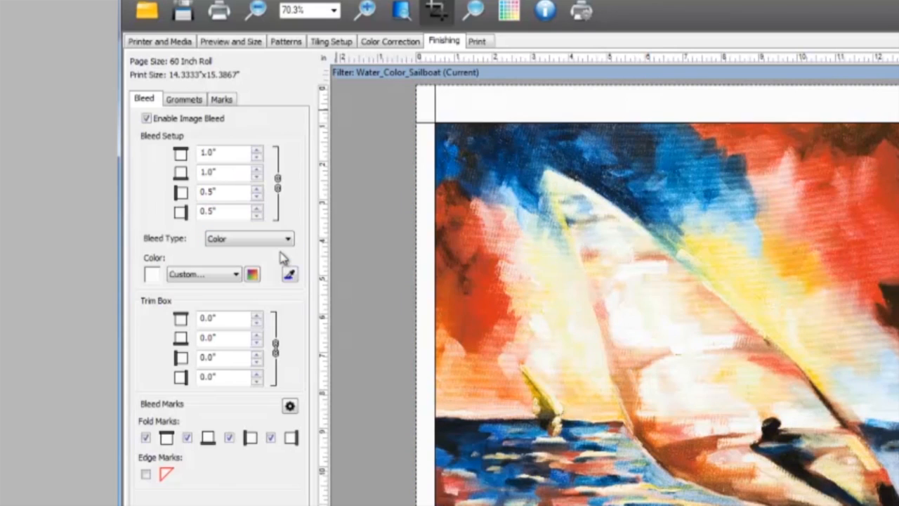
pyautogui.moveTo(288, 270)
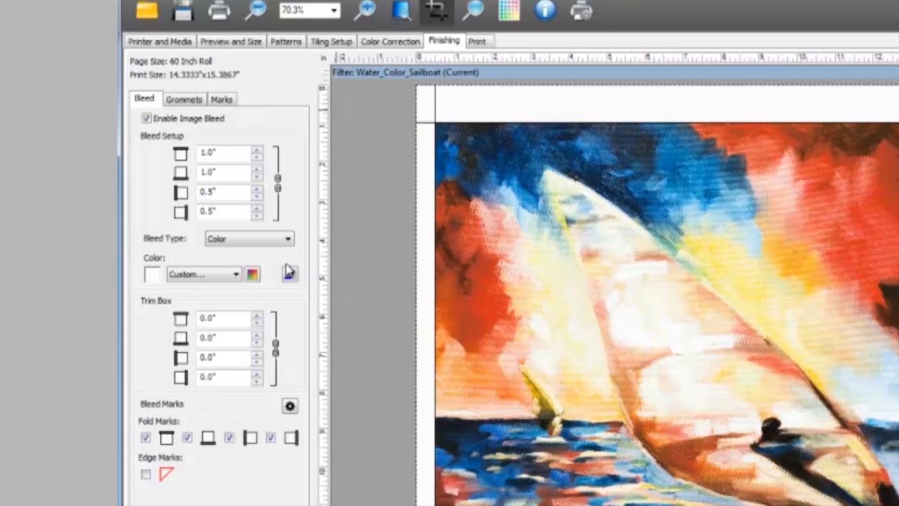
pyautogui.moveTo(395, 222)
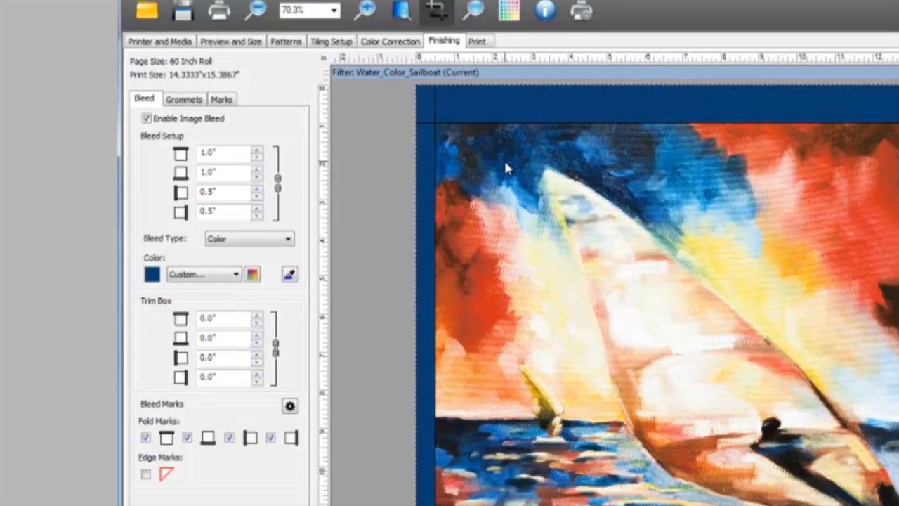
pyautogui.moveTo(358, 295)
pyautogui.write('1')
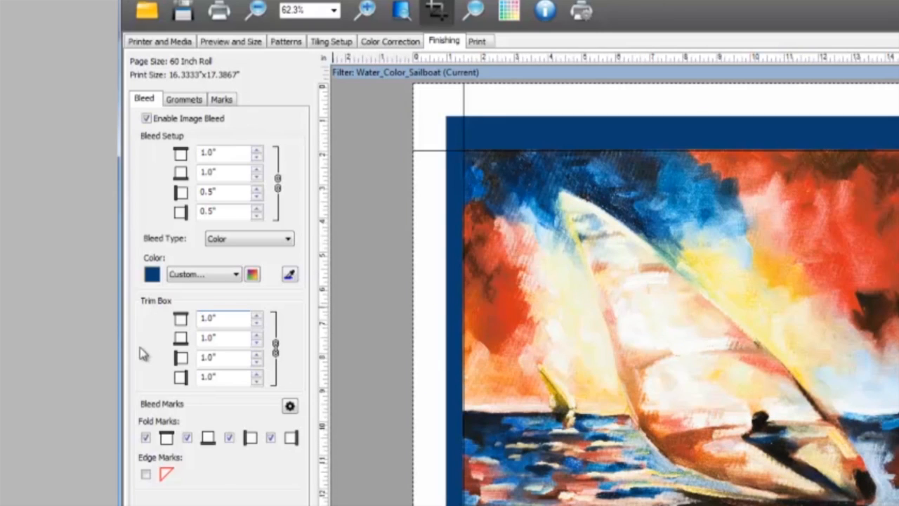
# Toggle the fold marks off and back on, then bring up the bleed mark style settings
pyautogui.click(145, 437)
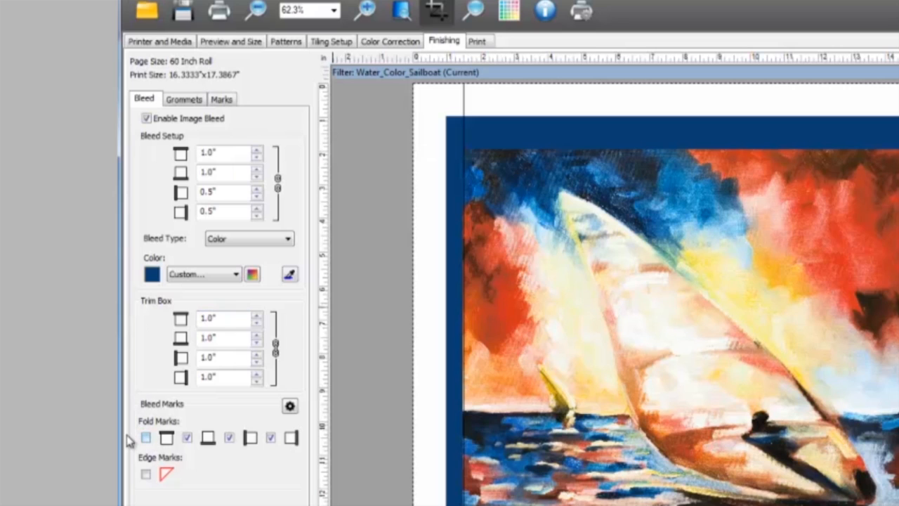
pyautogui.click(187, 437)
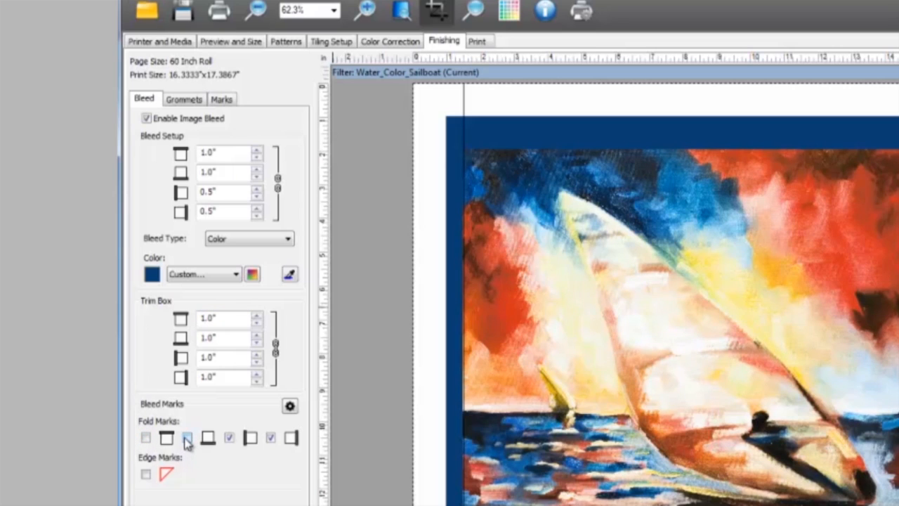
pyautogui.click(145, 437)
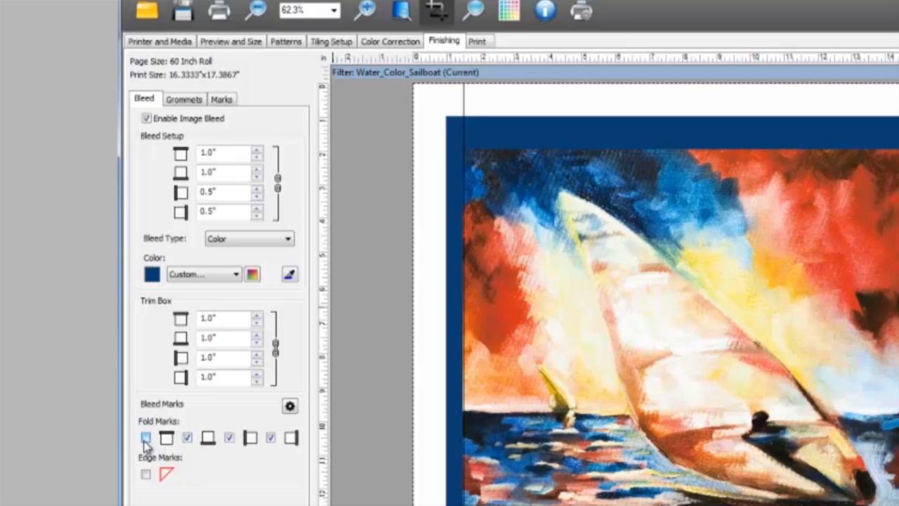
pyautogui.click(146, 437)
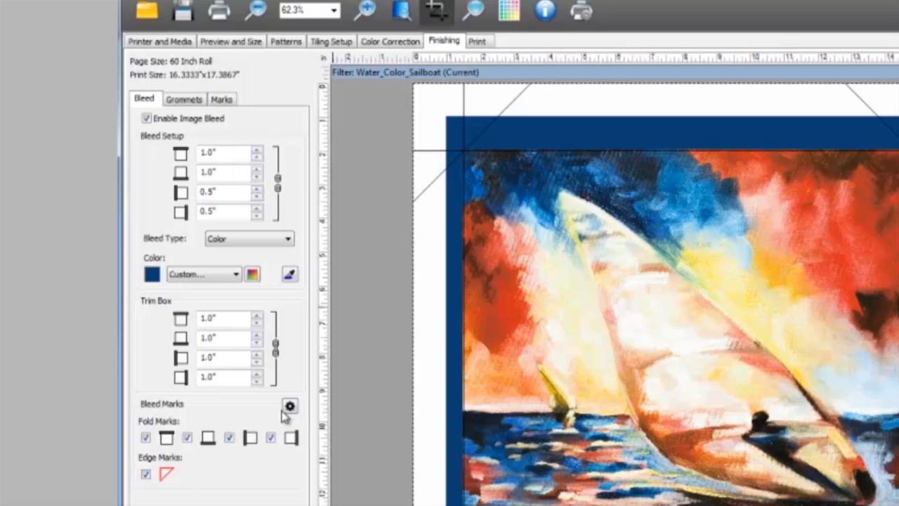
pyautogui.click(289, 405)
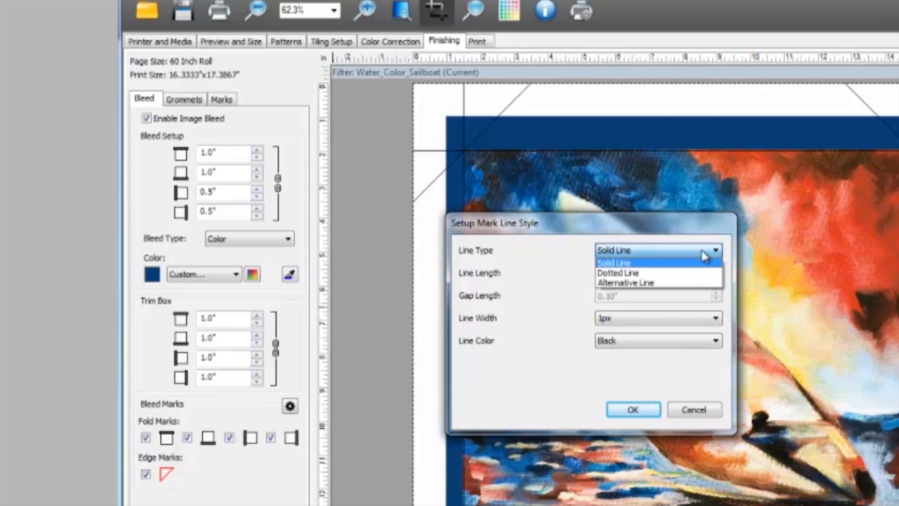
# Set the mark line type to Alternative Line and confirm
pyautogui.click(625, 282)
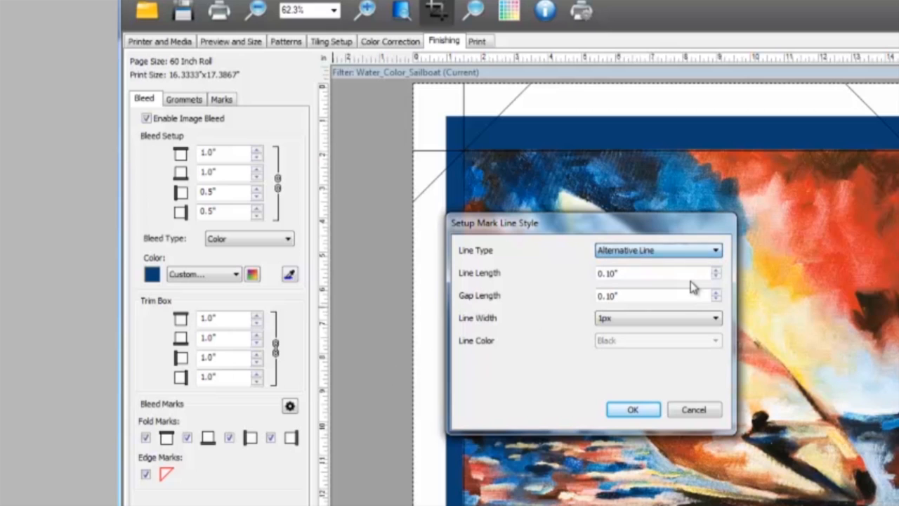
pyautogui.click(632, 410)
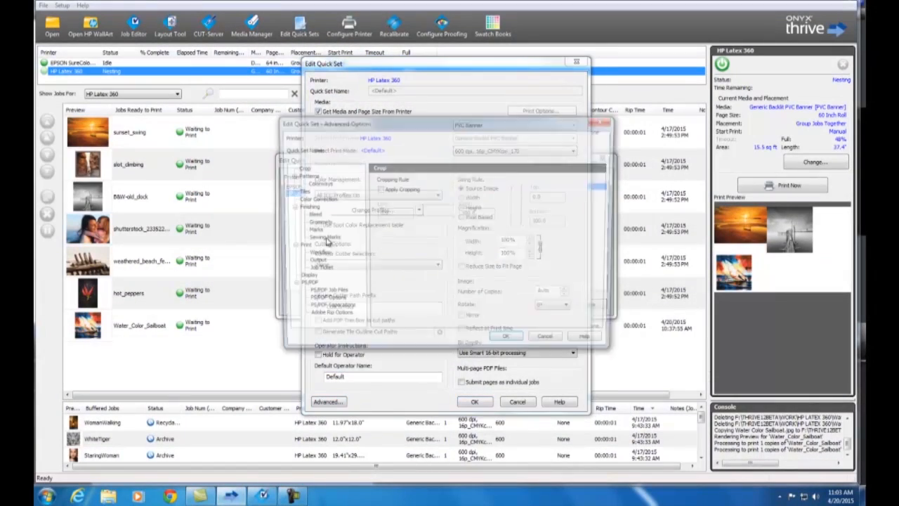
# In the Quick Set's Bleed page, enable image bleed and set the top bleed to 1
pyautogui.click(308, 214)
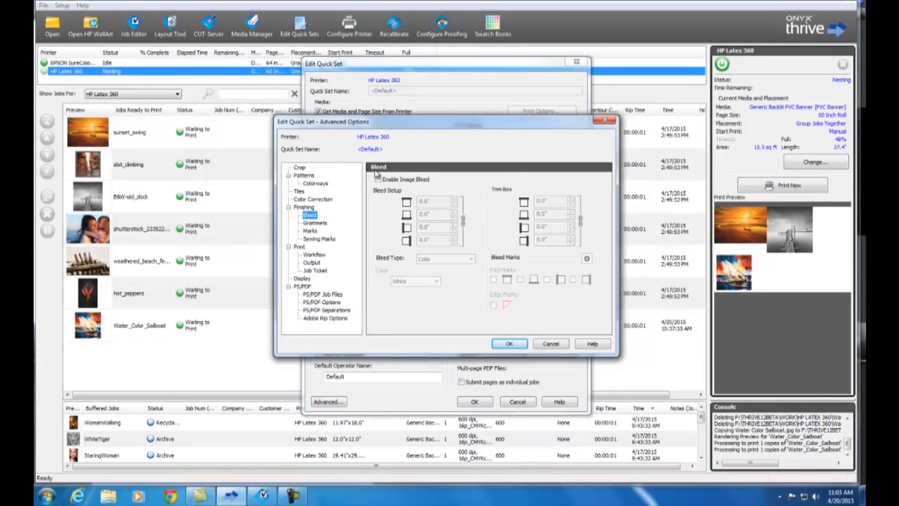
pyautogui.click(378, 180)
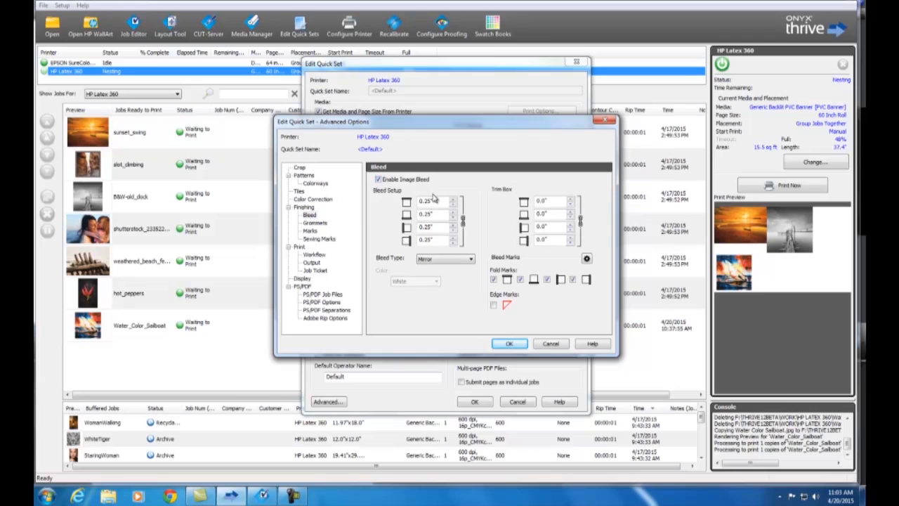
pyautogui.tripleClick(426, 201)
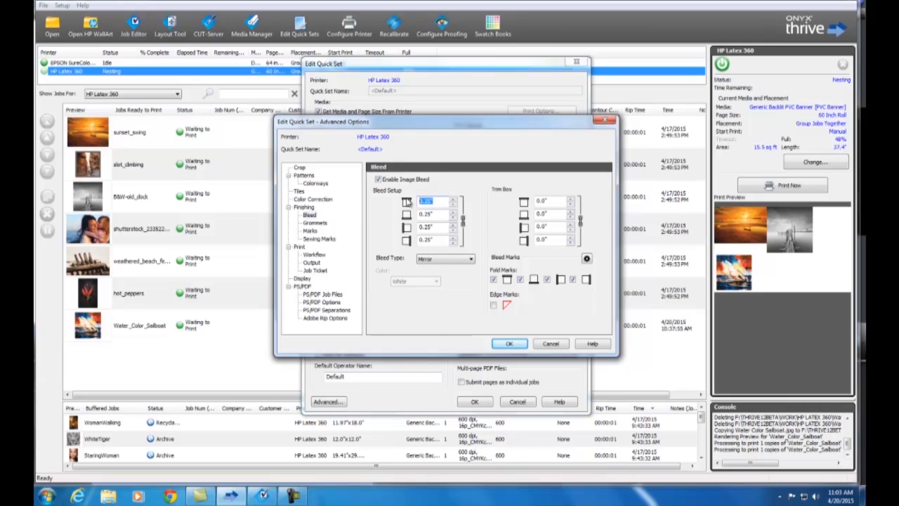
pyautogui.write('1')
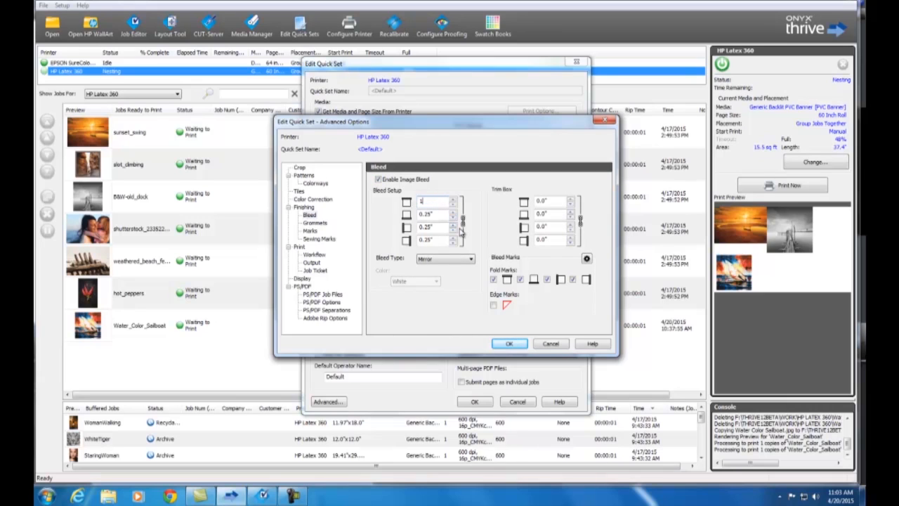